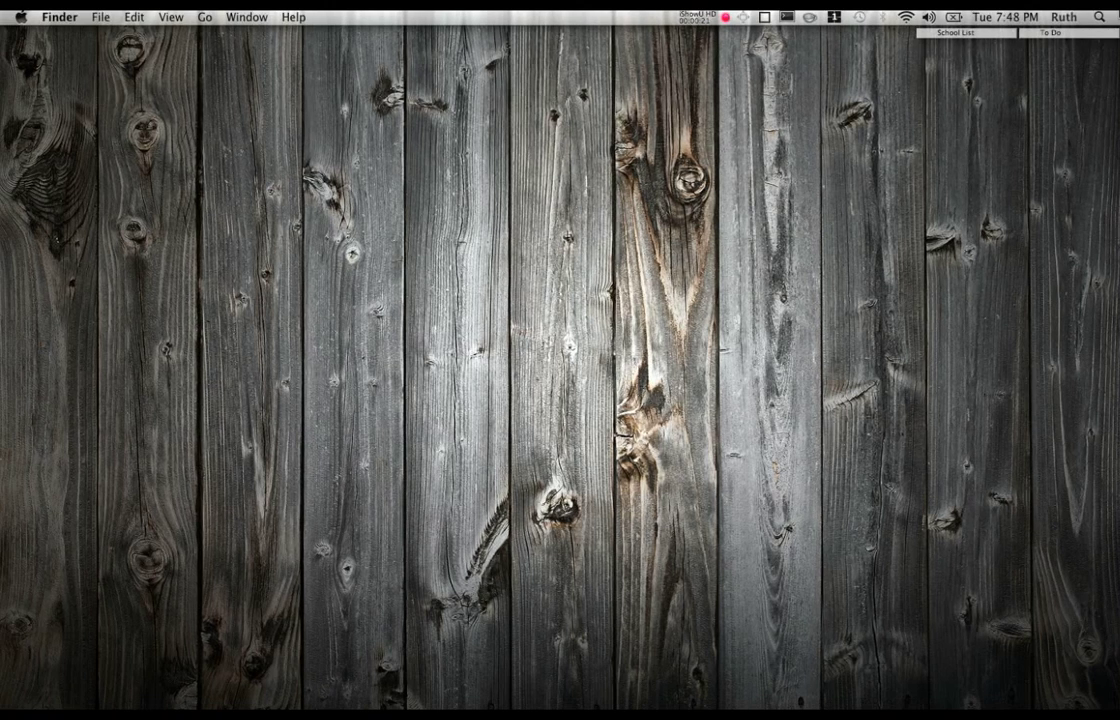
pyautogui.moveTo(826, 284)
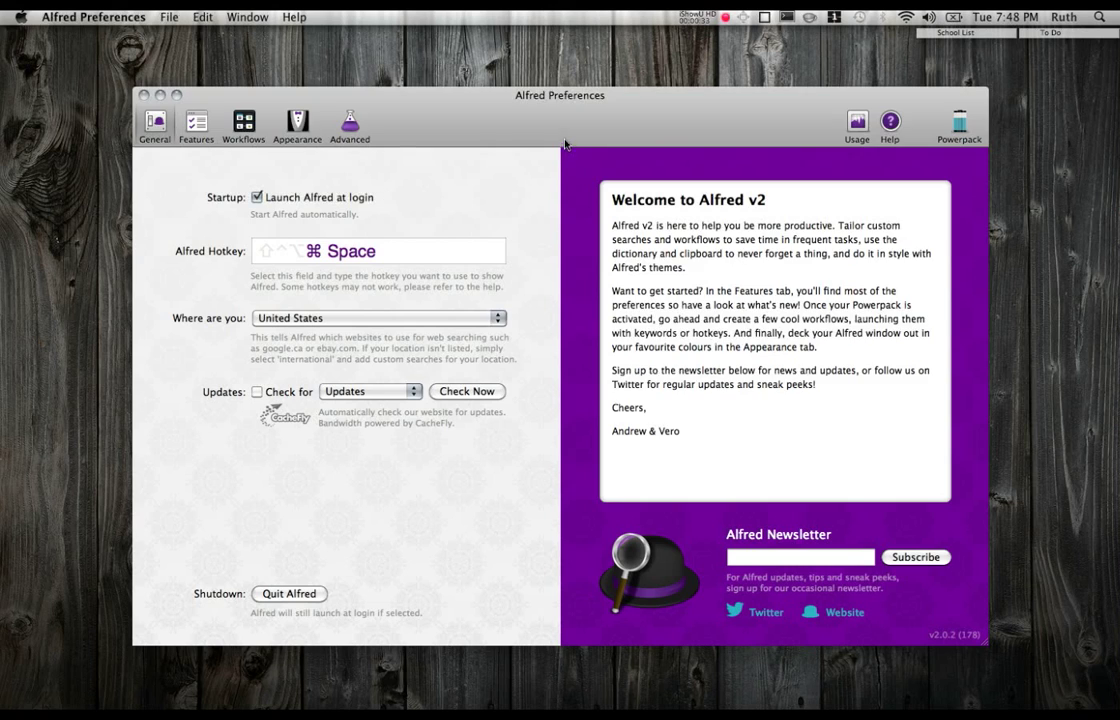
pyautogui.moveTo(660, 144)
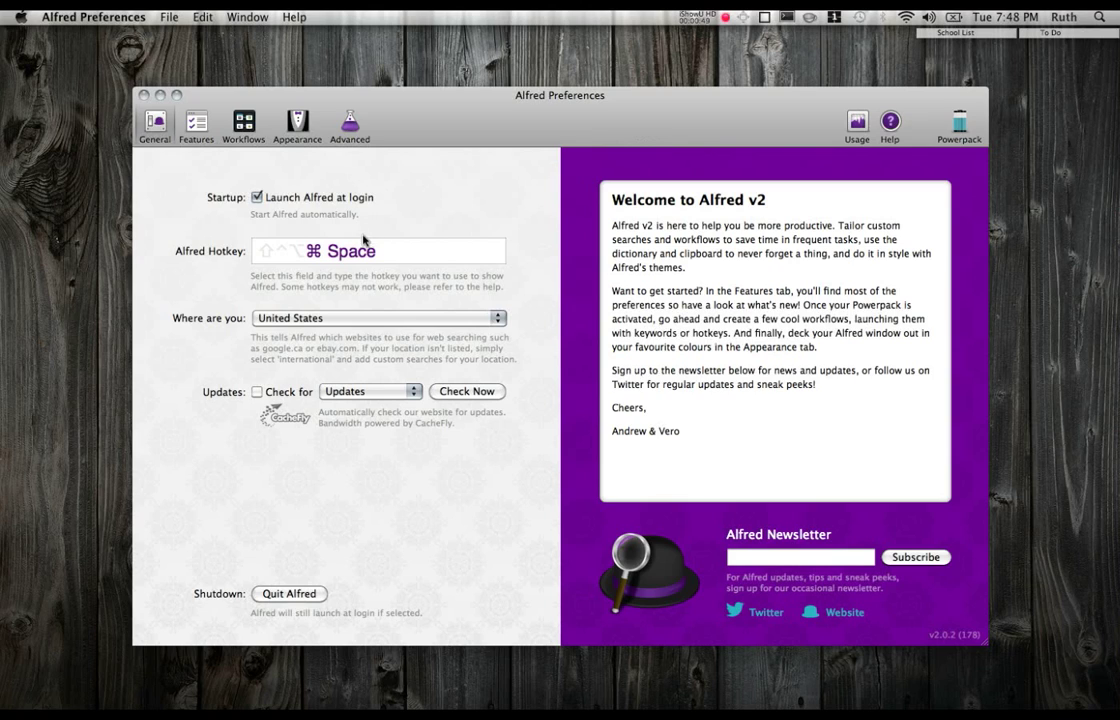
pyautogui.moveTo(418, 252)
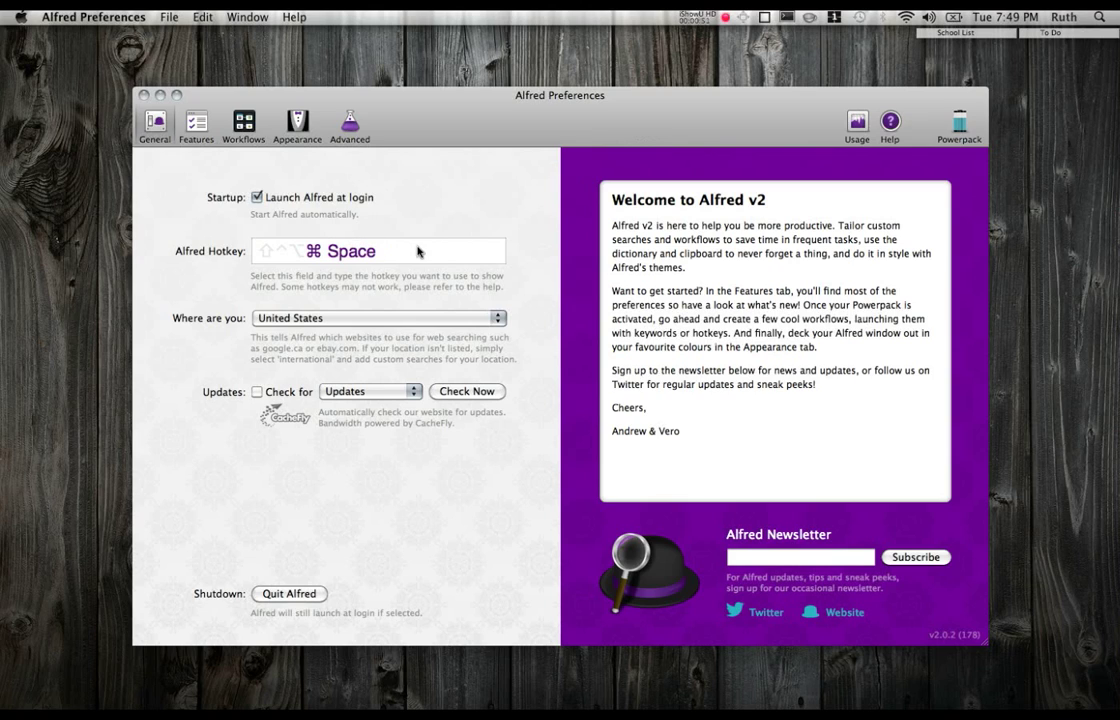
pyautogui.moveTo(376, 200)
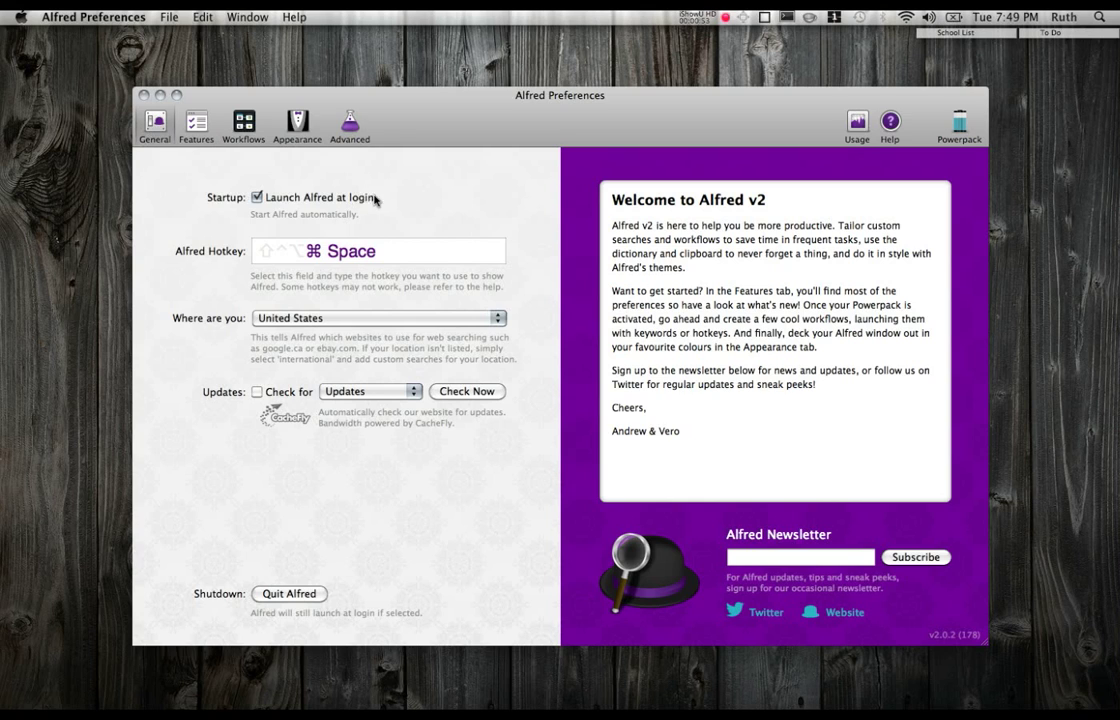
# Step: Switch Alfred Preferences from the General pane to the Features pane
pyautogui.click(196, 122)
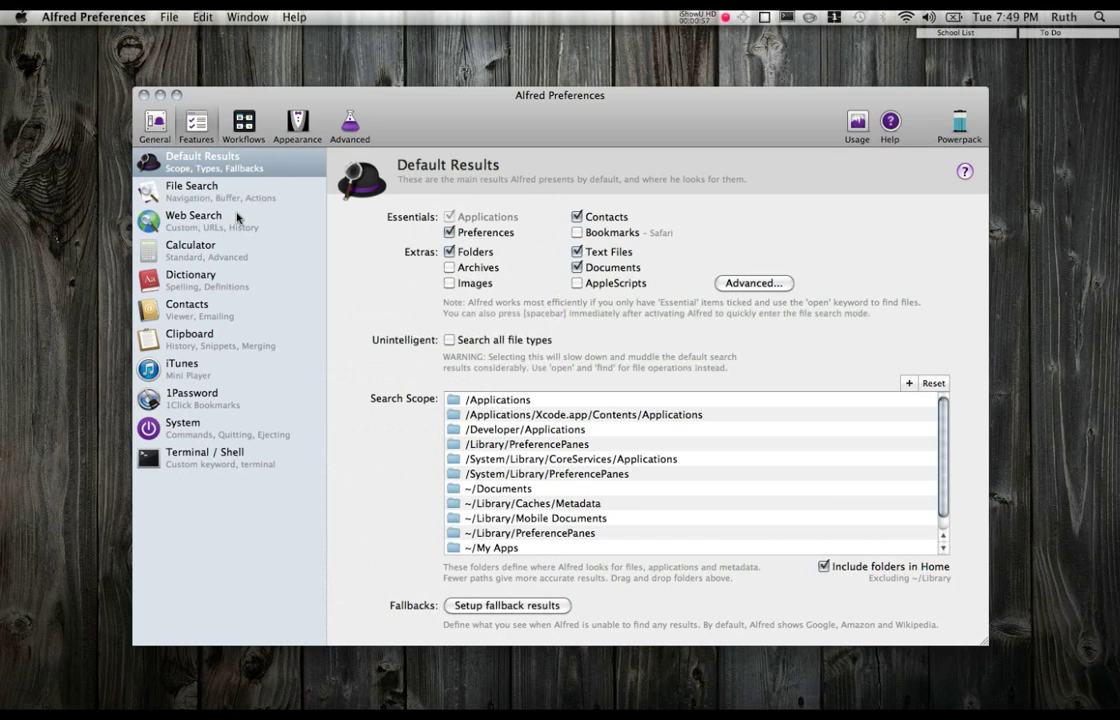
# Step: Browse File Search, Calculator, Default Results and 1Password, landing on the iTunes Mini Player settings
pyautogui.click(192, 192)
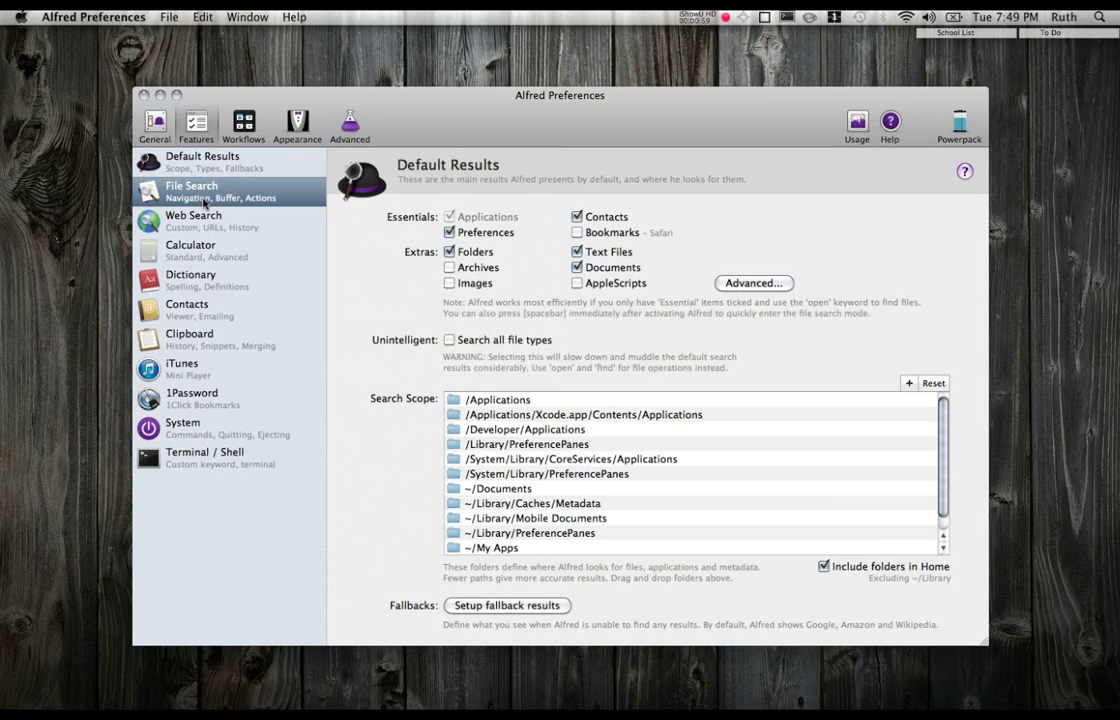
pyautogui.click(190, 250)
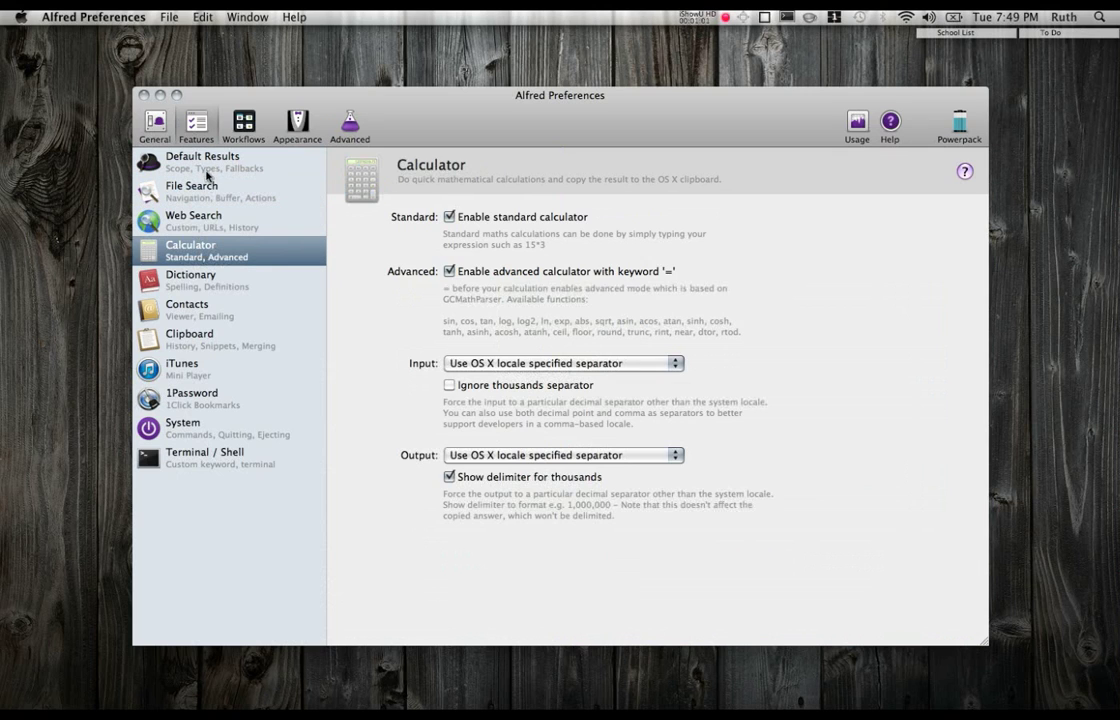
pyautogui.click(202, 160)
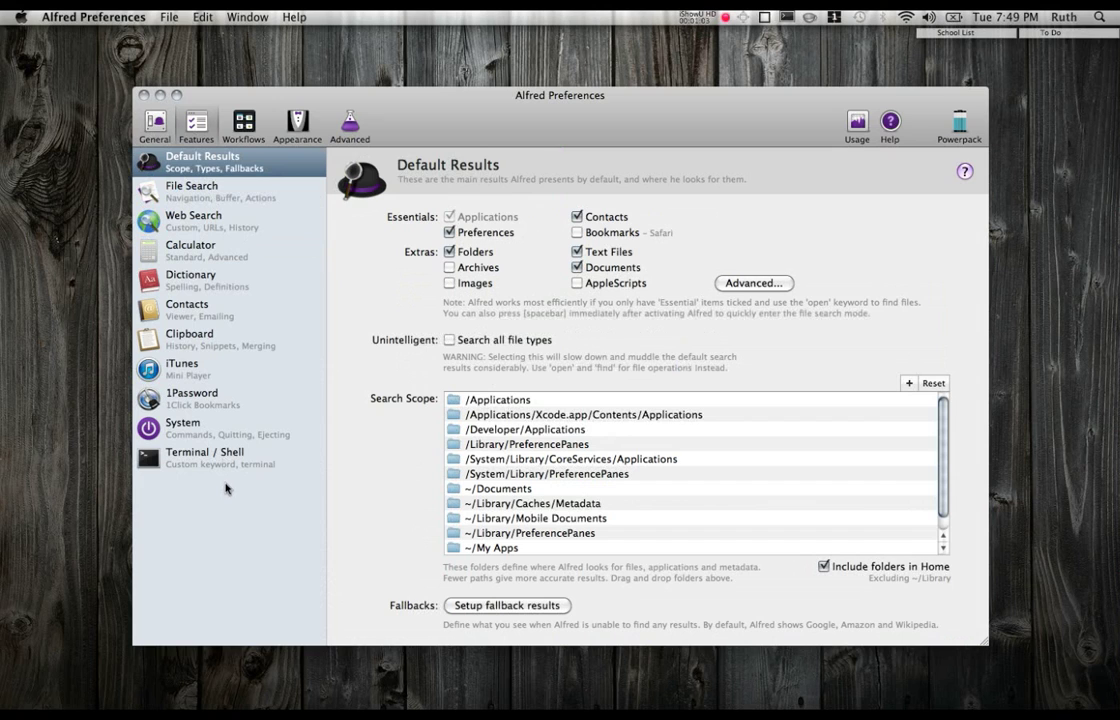
pyautogui.click(192, 398)
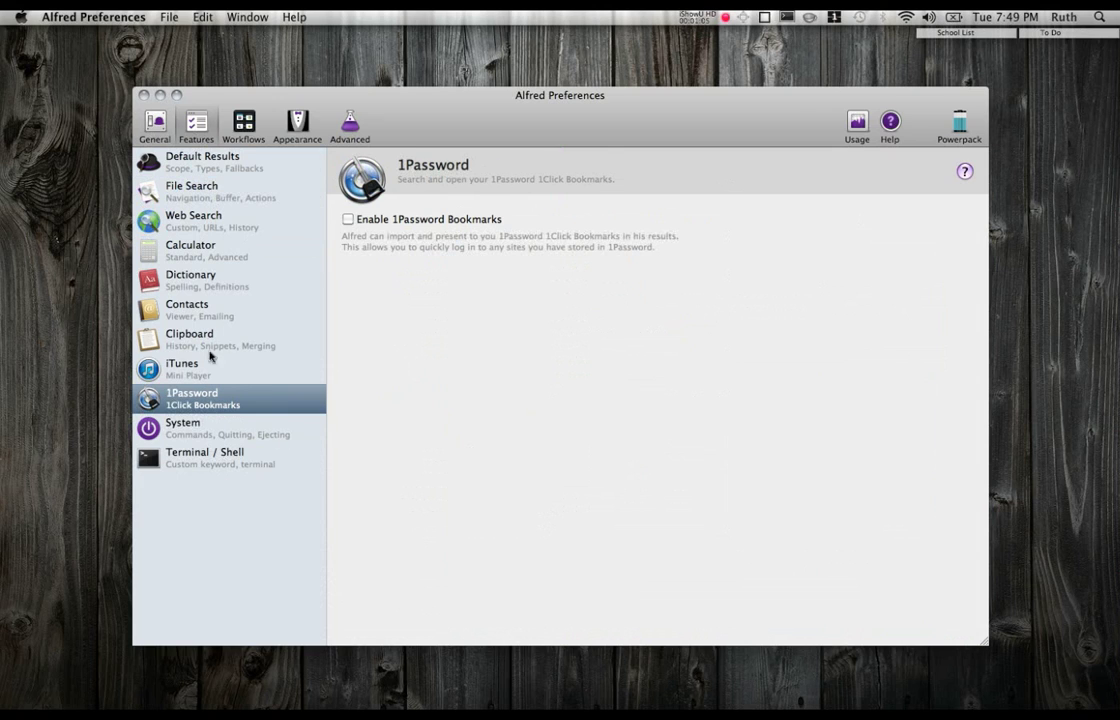
pyautogui.click(182, 368)
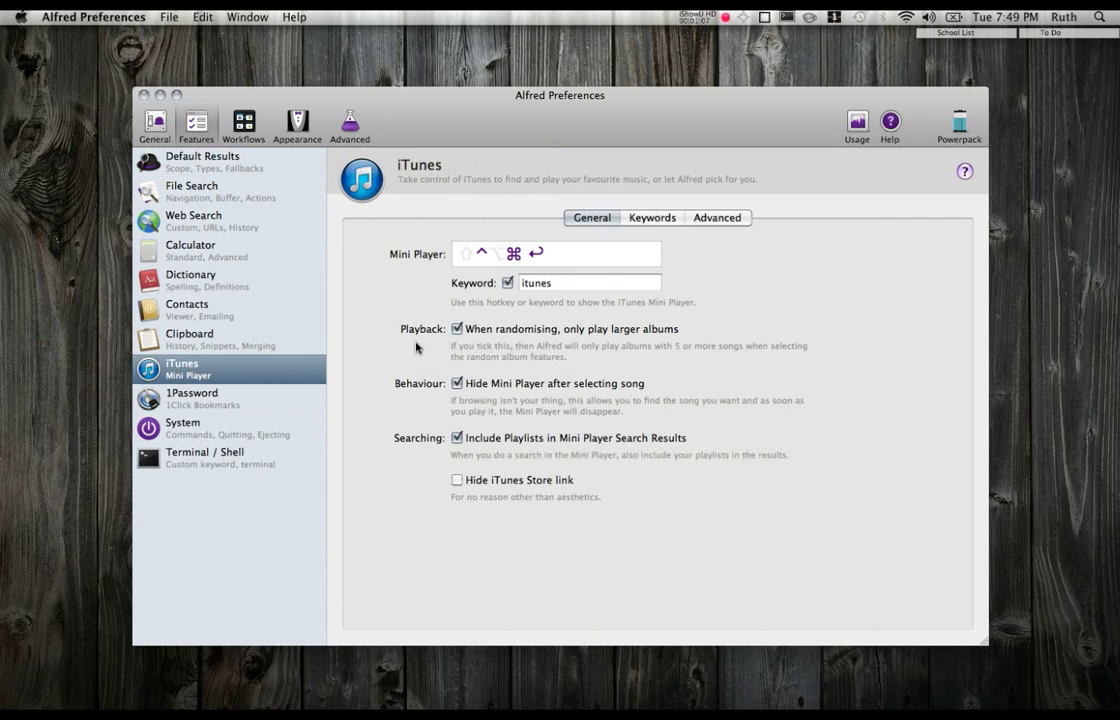
pyautogui.moveTo(416, 198)
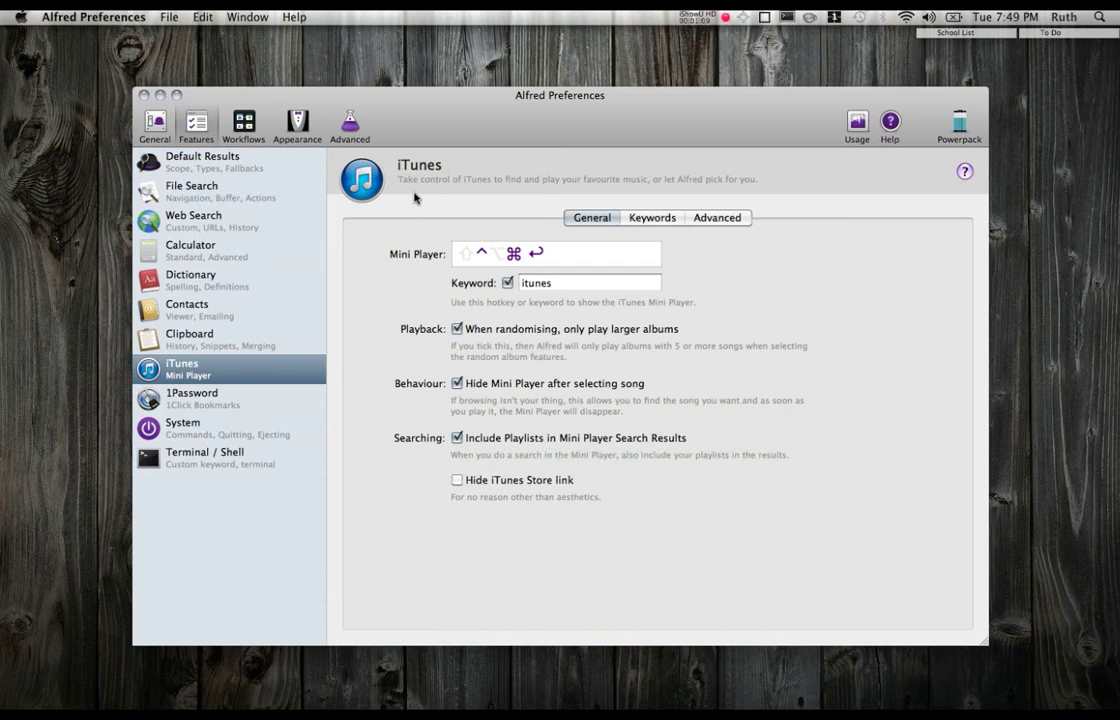
pyautogui.moveTo(468, 236)
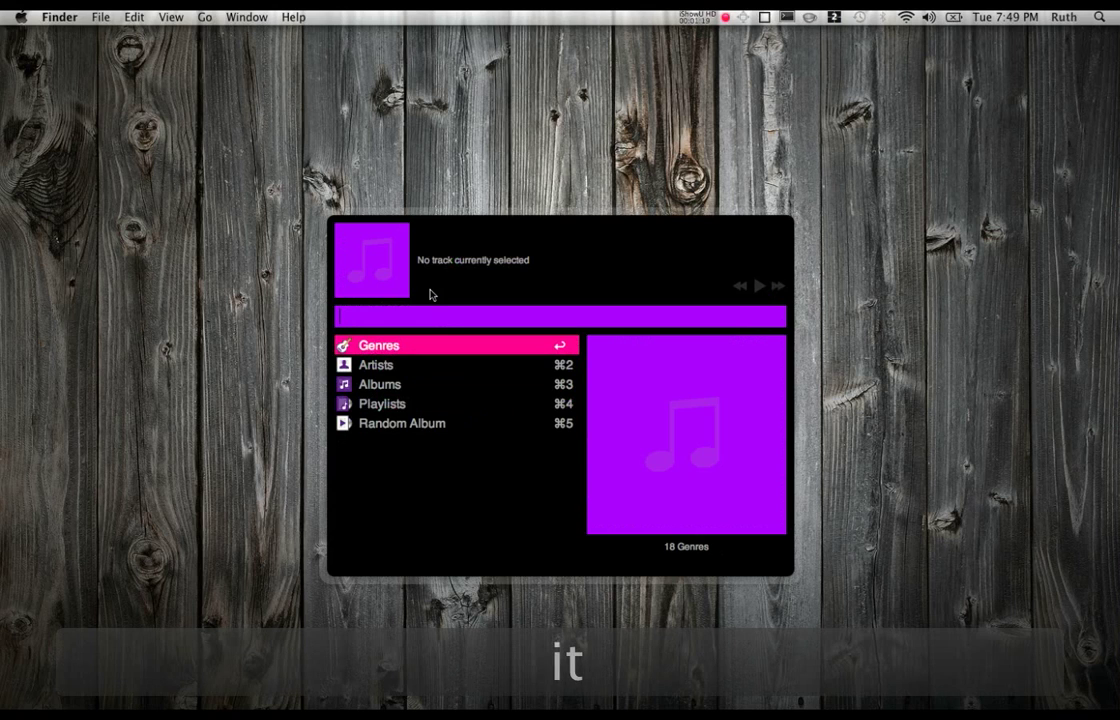
# Step: Browse into the Albums category in the iTunes Mini Player
pyautogui.click(380, 384)
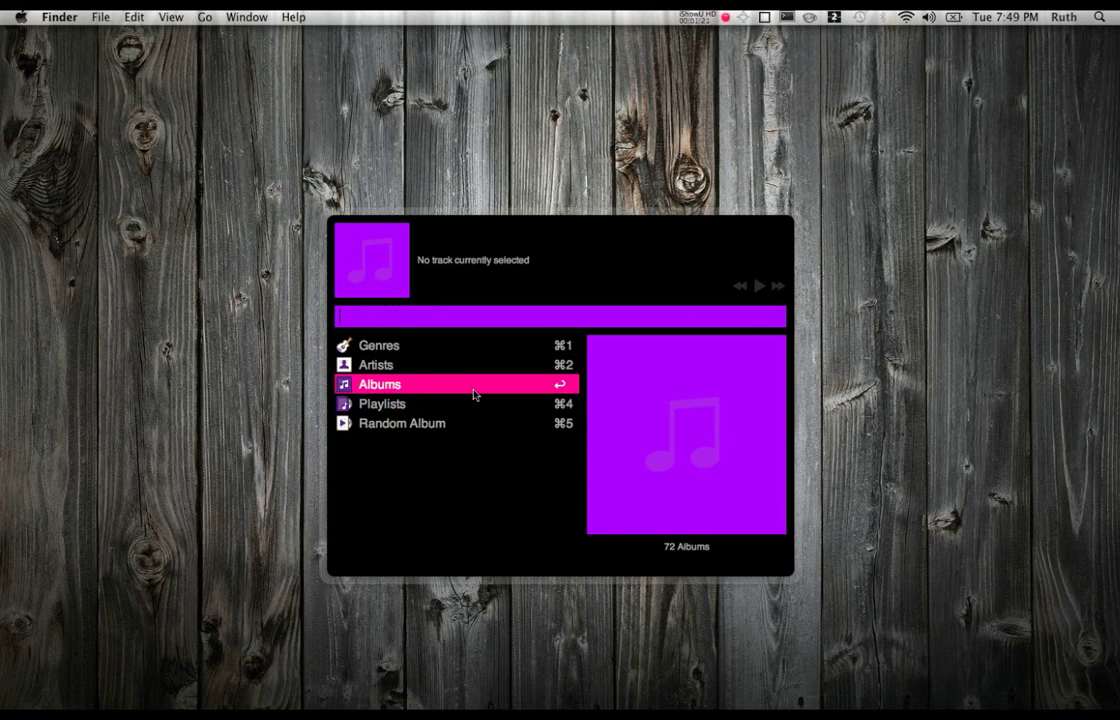
pyautogui.click(376, 364)
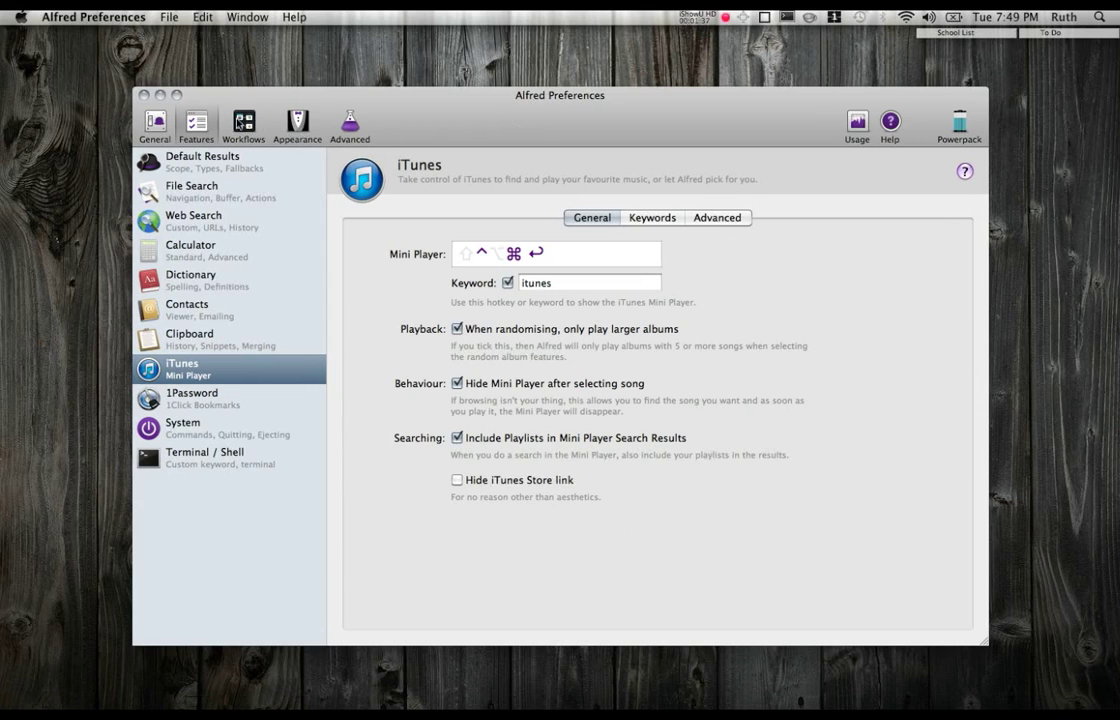
# Step: View the 'Launch file group from keyword' workflow in Workflows, then move on to the Appearance themes
pyautogui.click(244, 124)
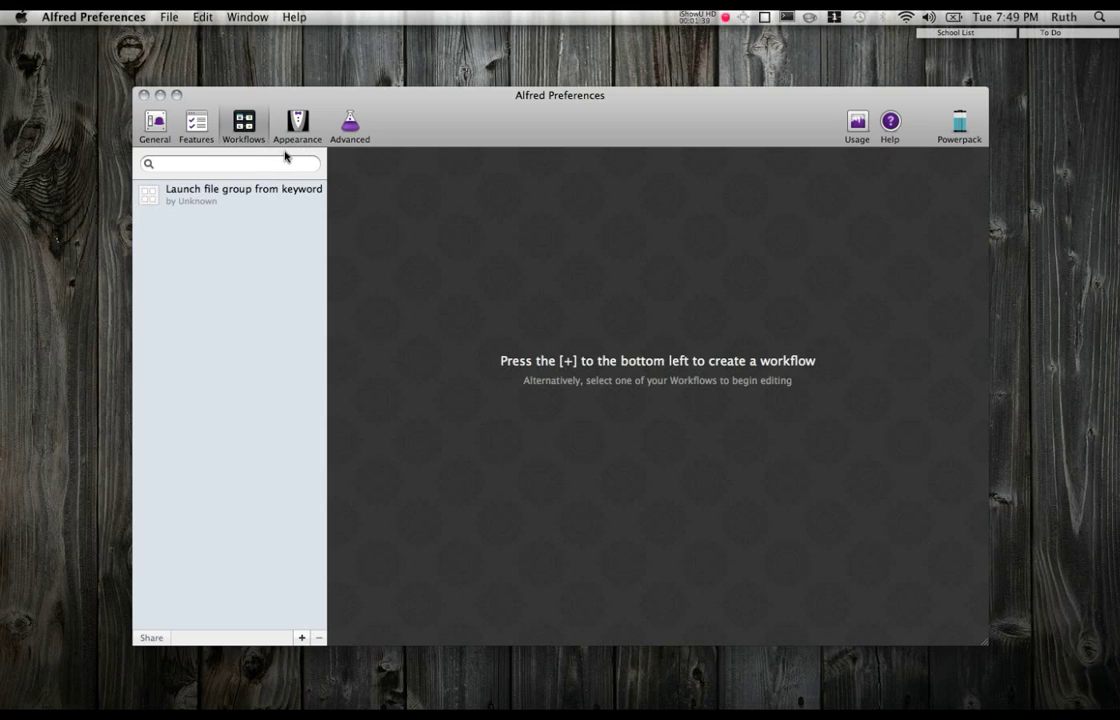
pyautogui.moveTo(296, 292)
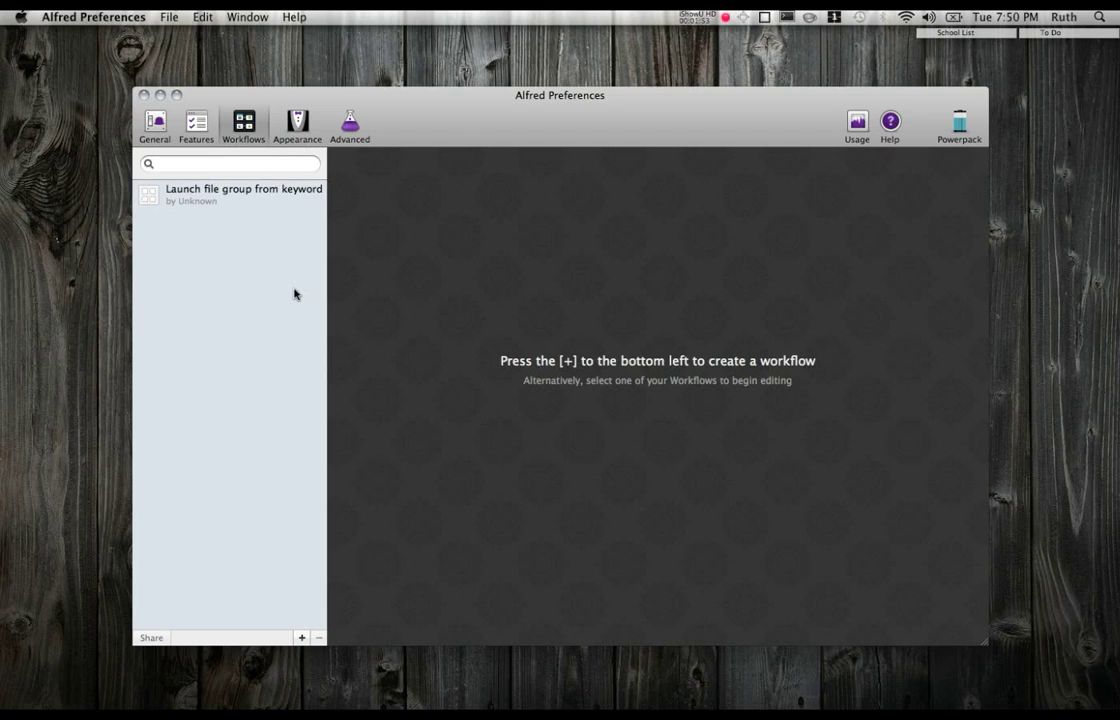
pyautogui.click(244, 194)
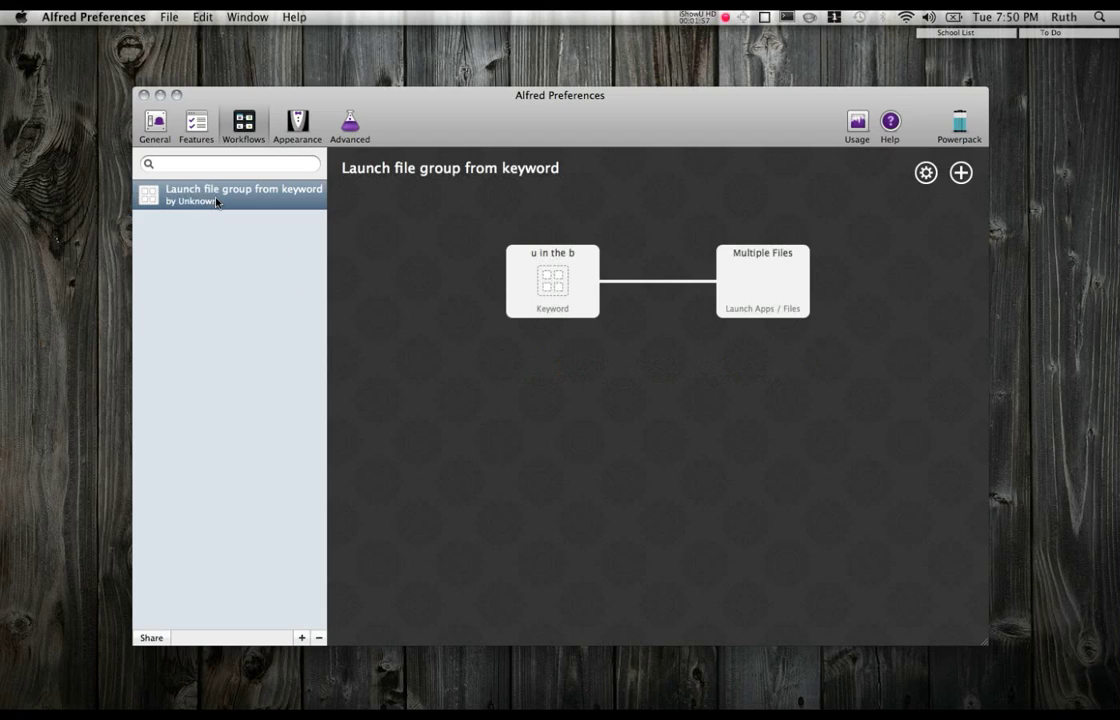
pyautogui.click(296, 124)
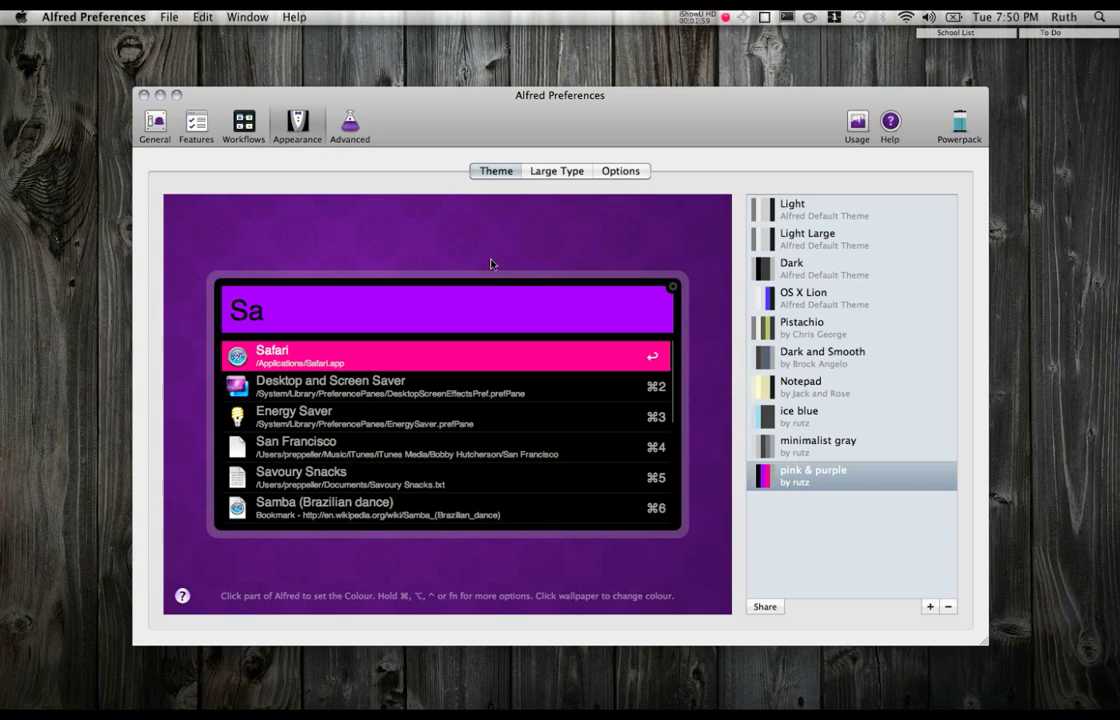
pyautogui.moveTo(728, 244)
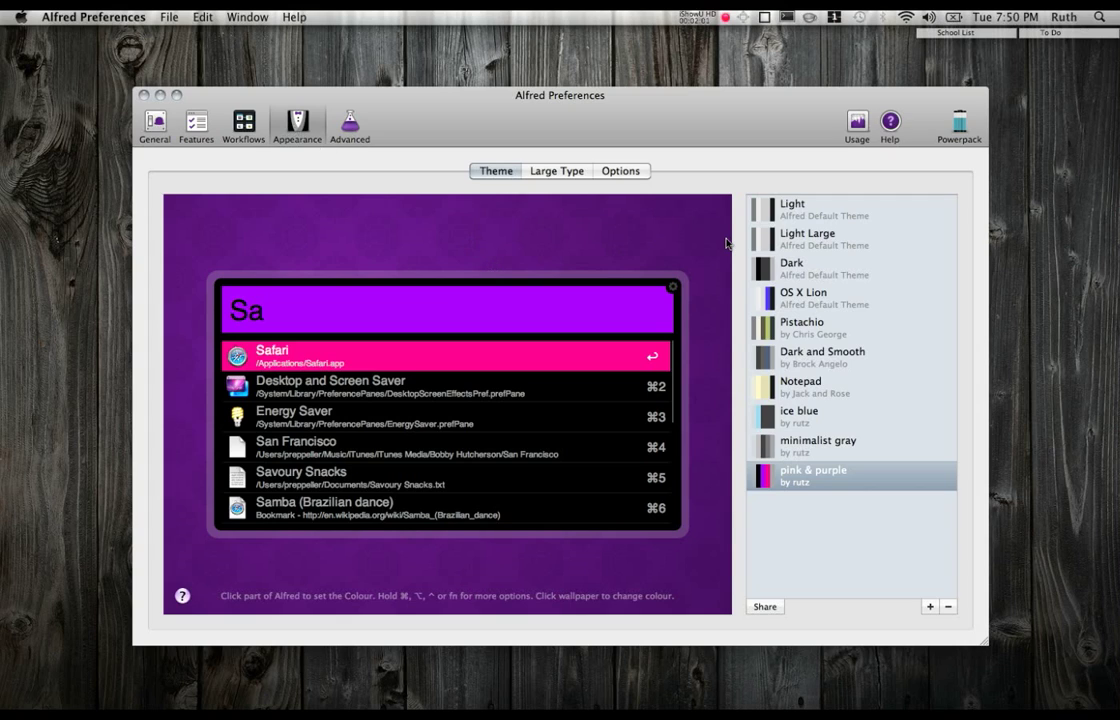
pyautogui.moveTo(772, 494)
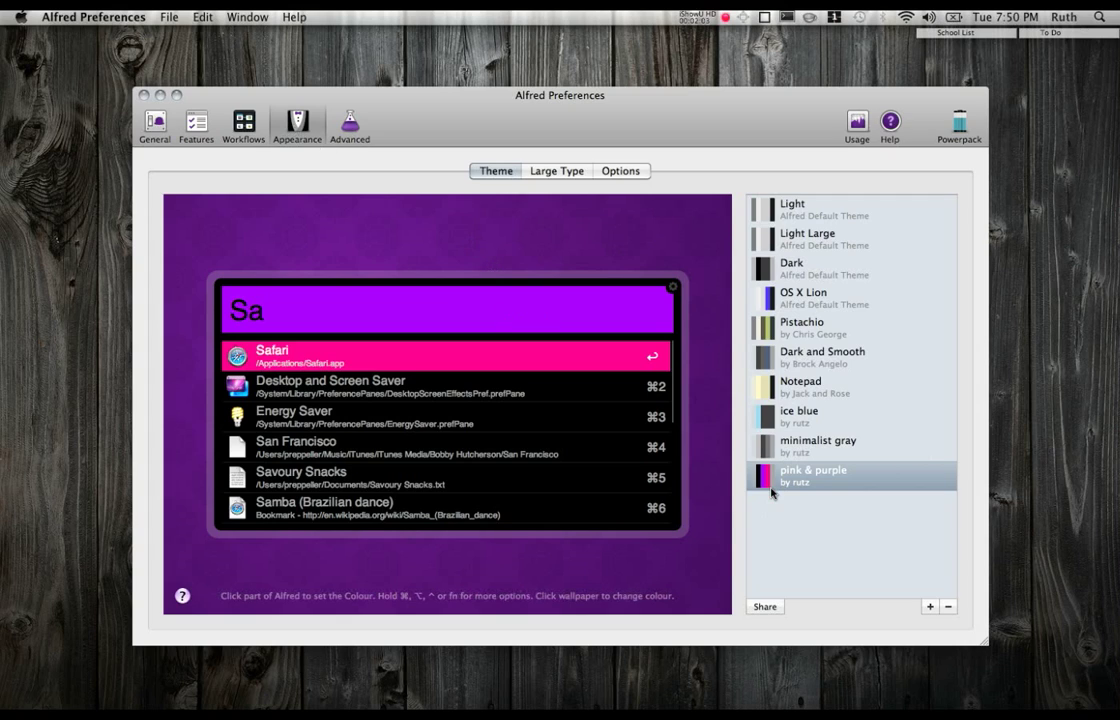
pyautogui.moveTo(818, 264)
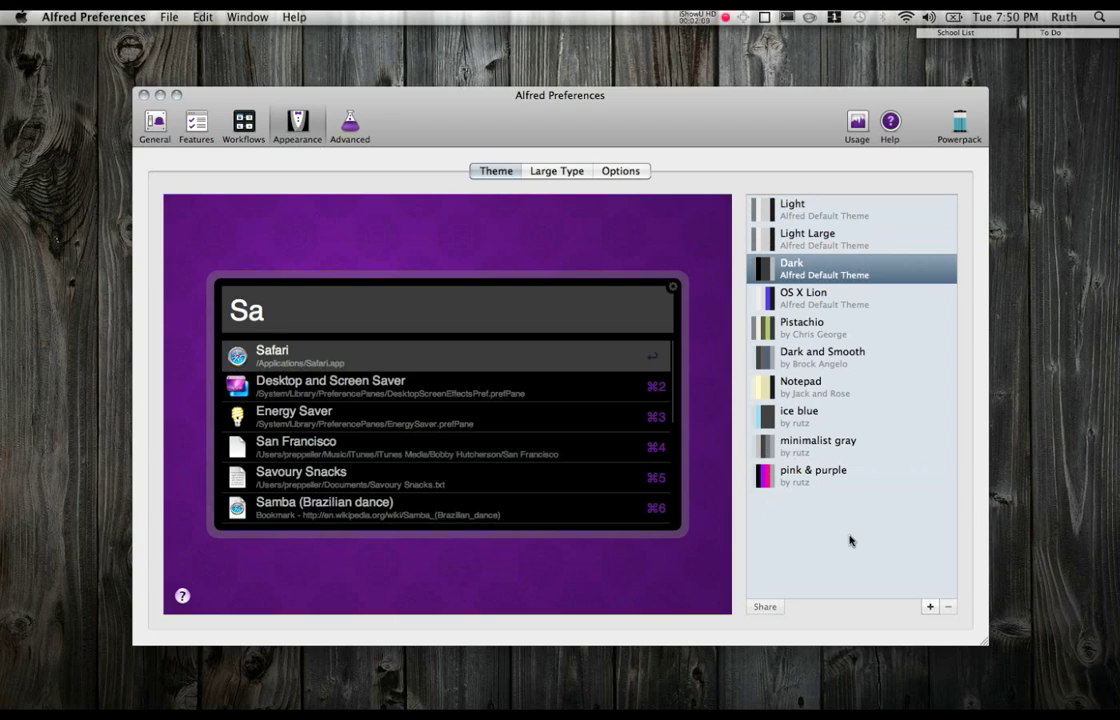
# Step: Start a new custom theme based on the Dark default theme
pyautogui.click(928, 608)
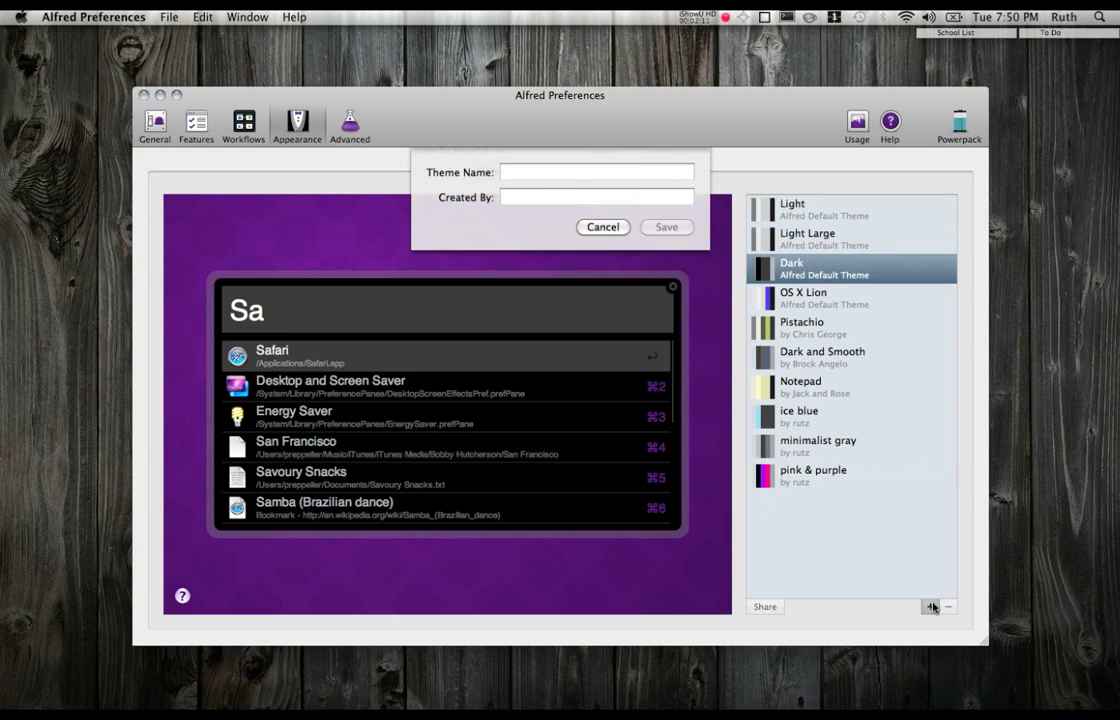
# Step: Name the new theme 'gray' and save it to the theme list
pyautogui.write('gra')
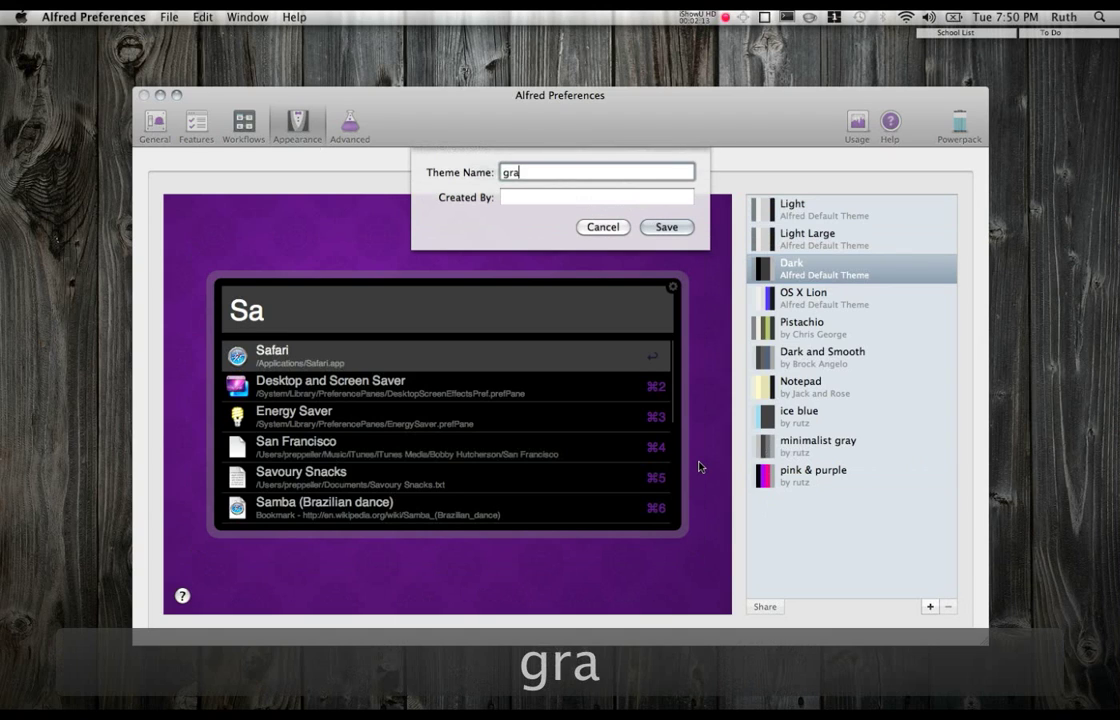
pyautogui.write('y')
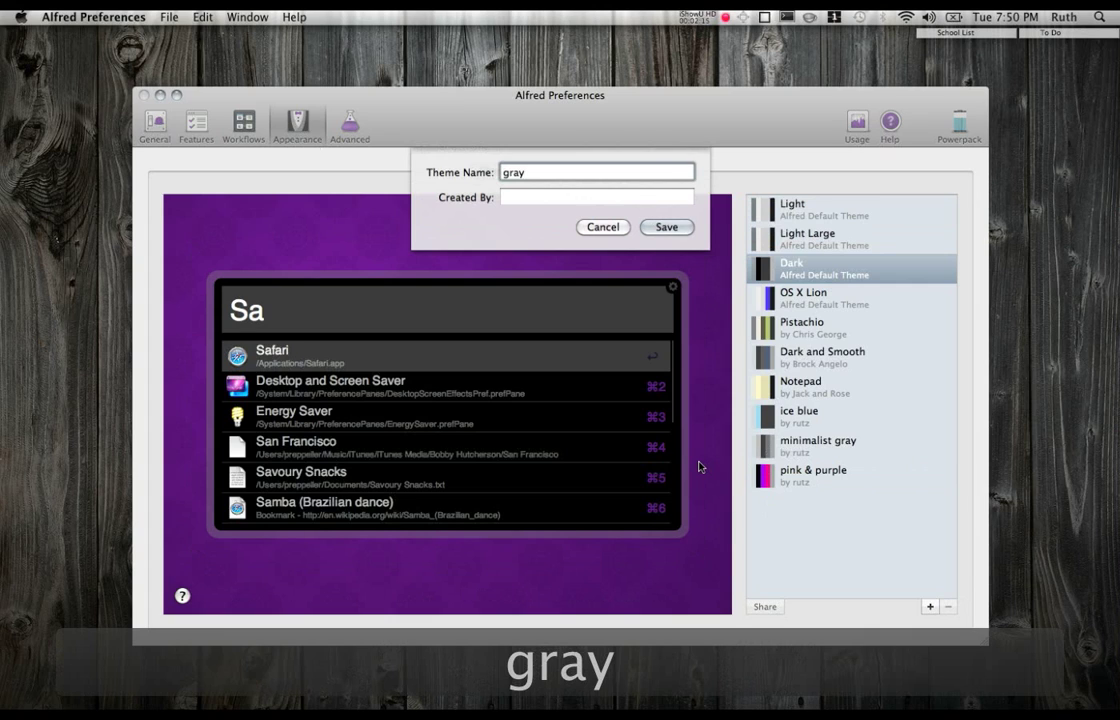
pyautogui.click(666, 228)
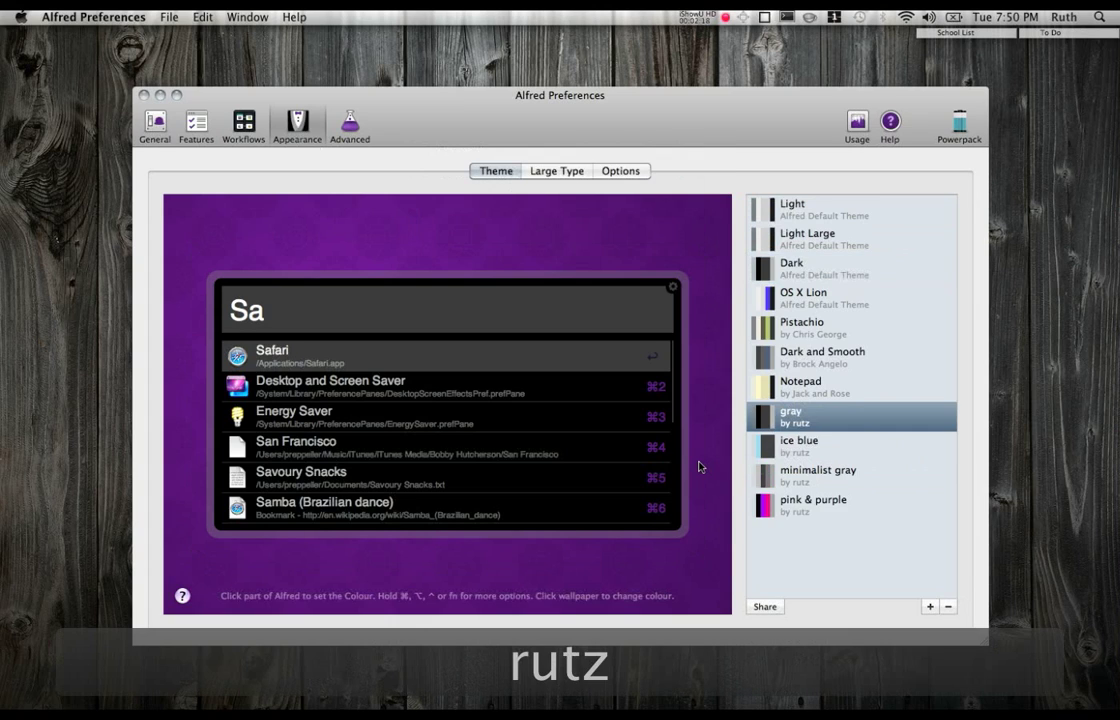
pyautogui.moveTo(728, 424)
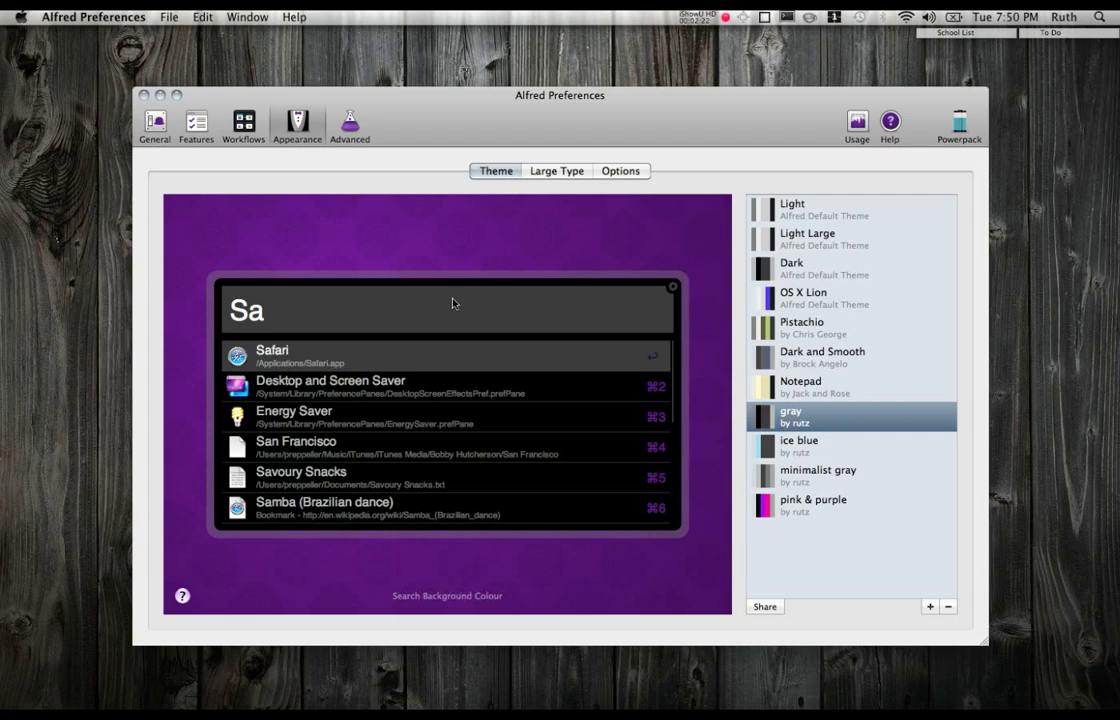
pyautogui.moveTo(564, 230)
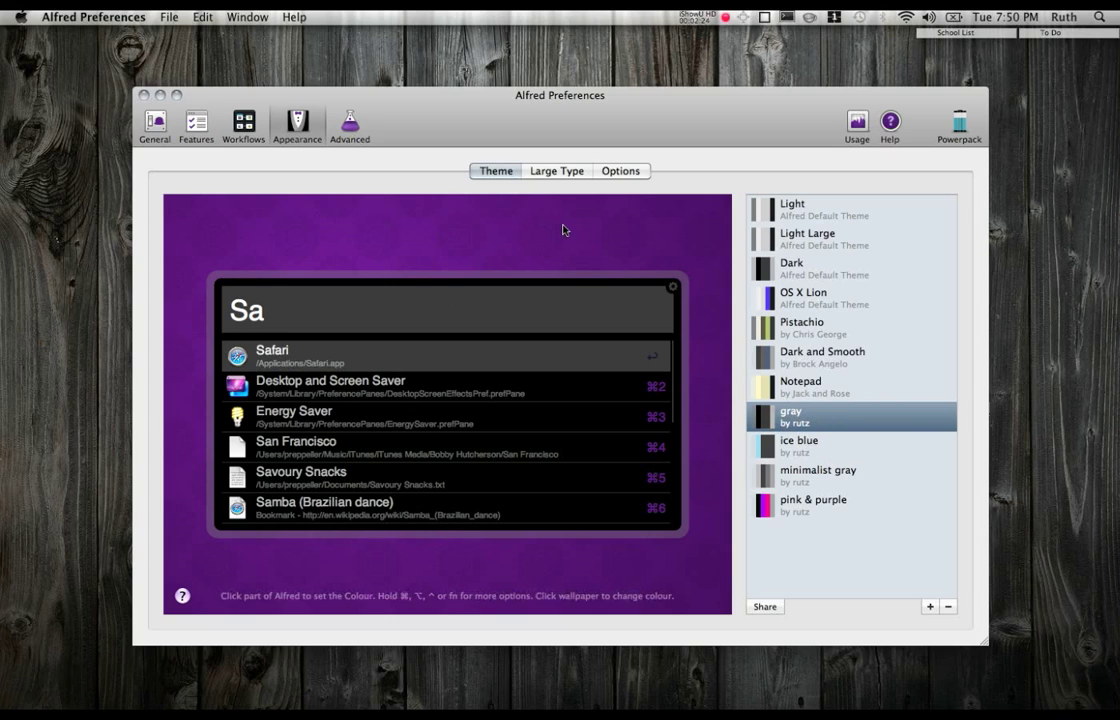
pyautogui.moveTo(448, 316)
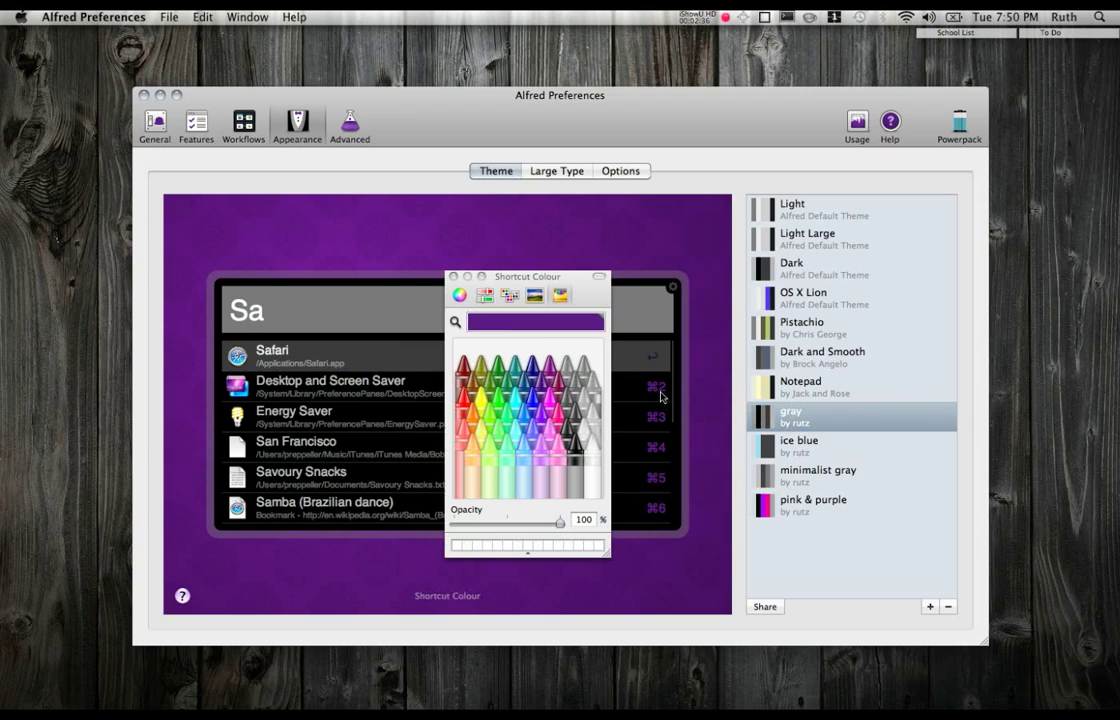
pyautogui.moveTo(594, 462)
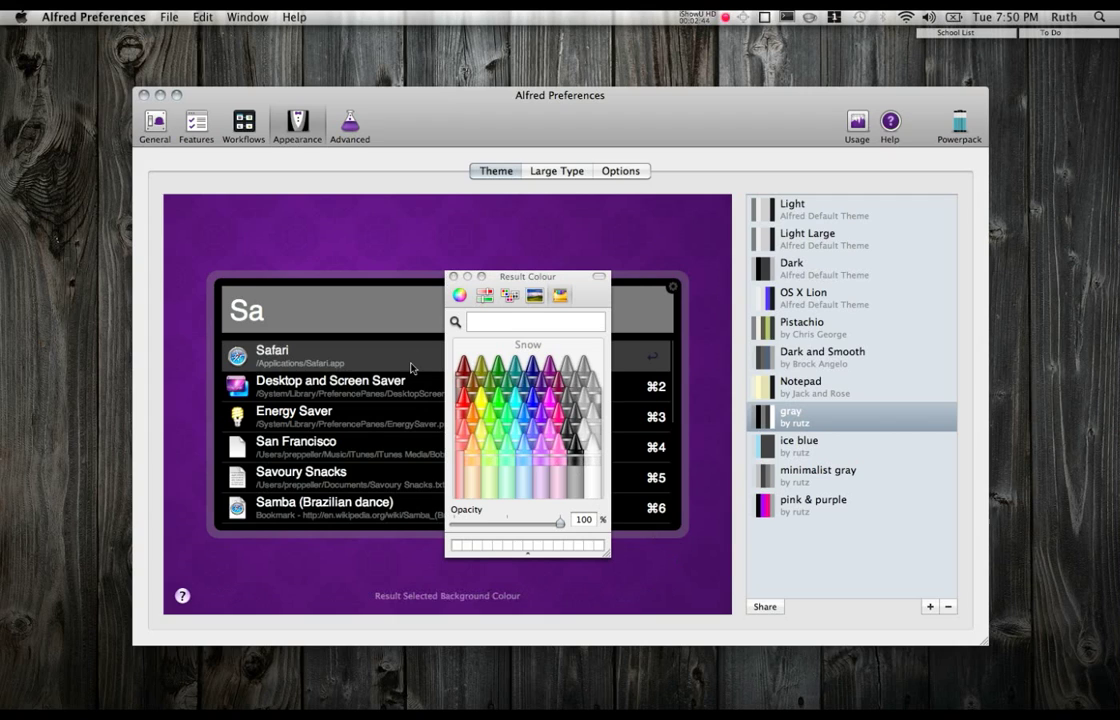
# Step: Set the gray theme's result text colour to the Snow white crayon
pyautogui.click(672, 288)
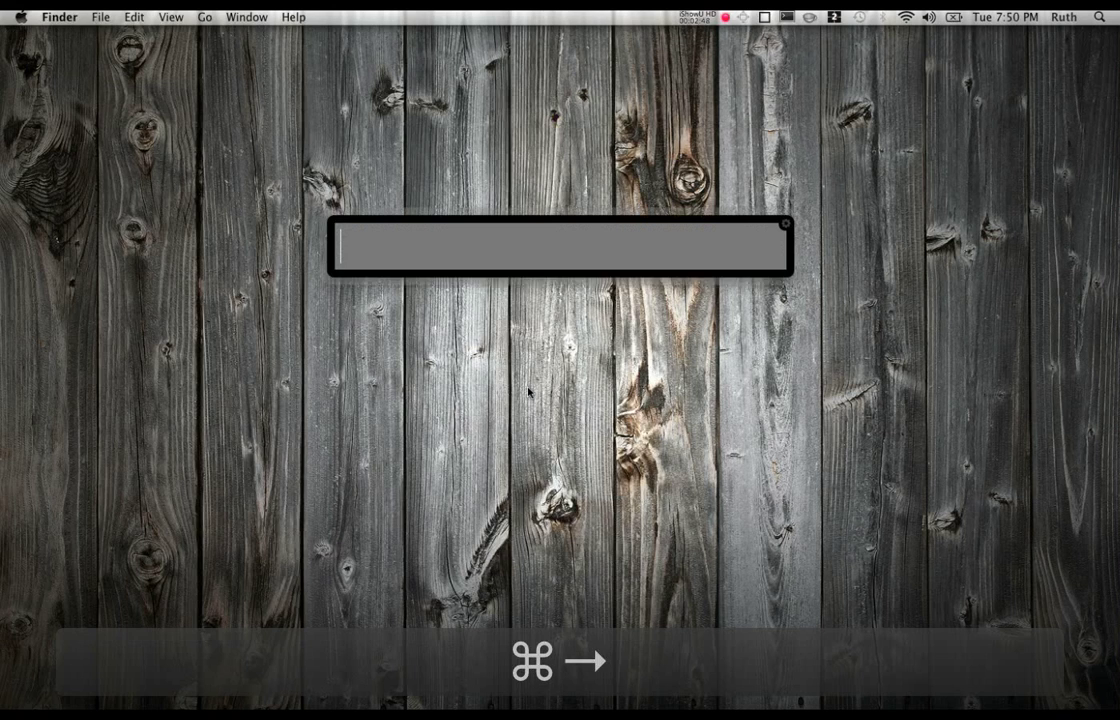
# Step: Preview the gray theme by searching 's' in Alfred, then close the Preferences window
pyautogui.write('s')
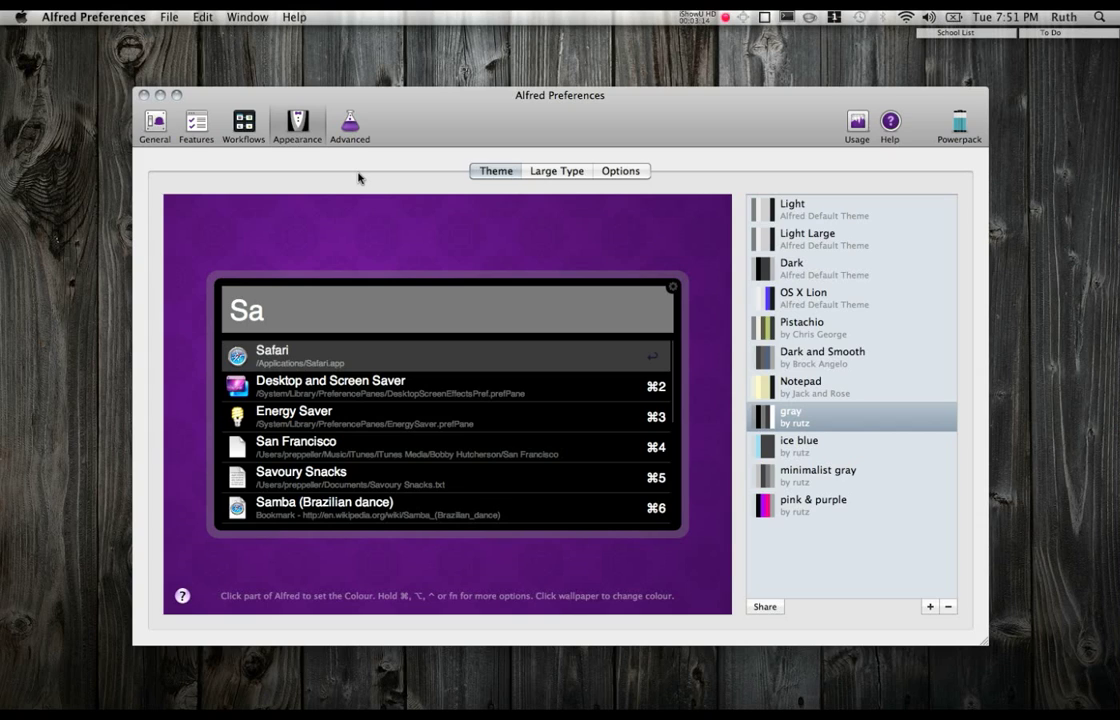
pyautogui.moveTo(300, 150)
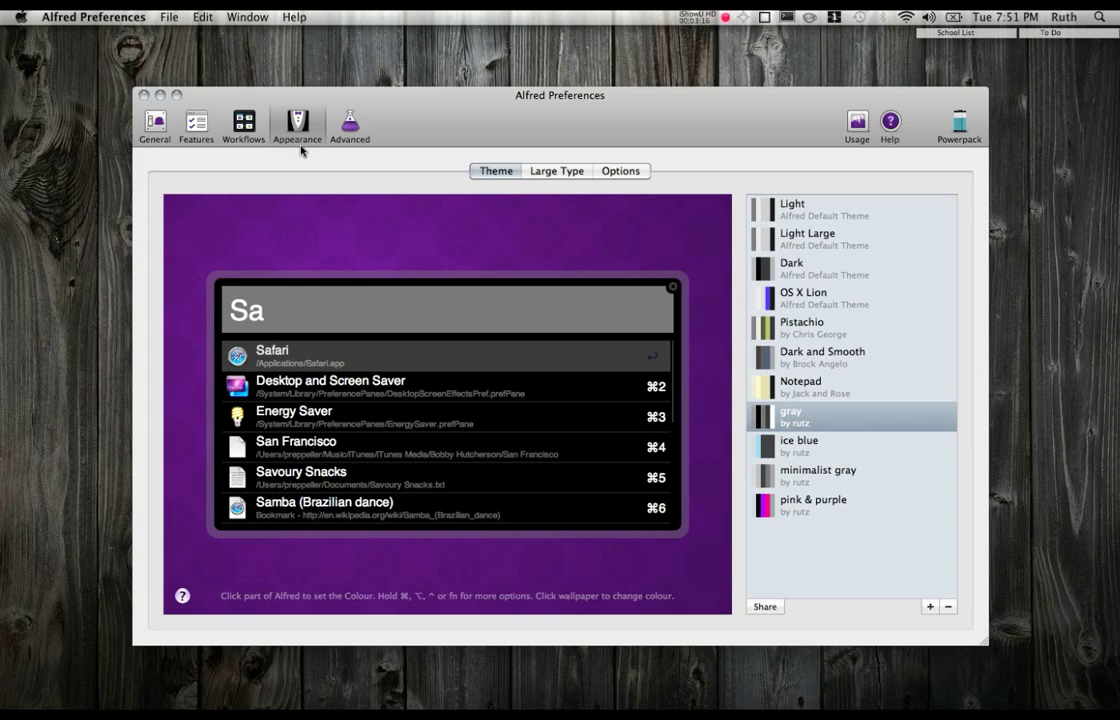
pyautogui.click(154, 124)
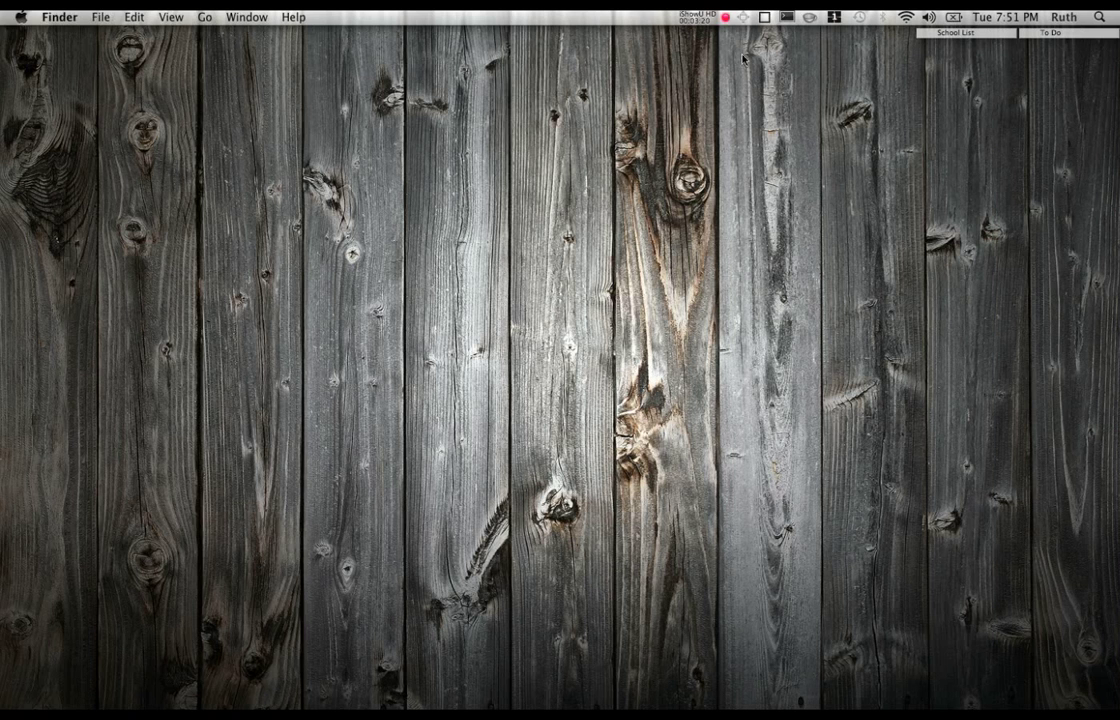
pyautogui.moveTo(706, 116)
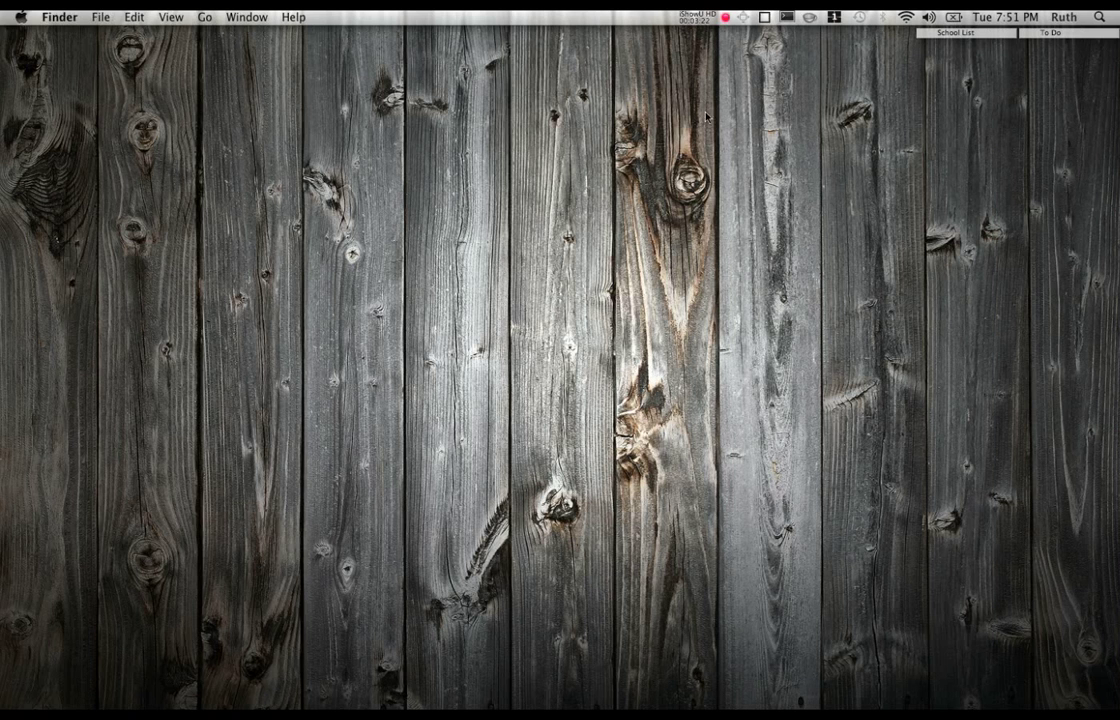